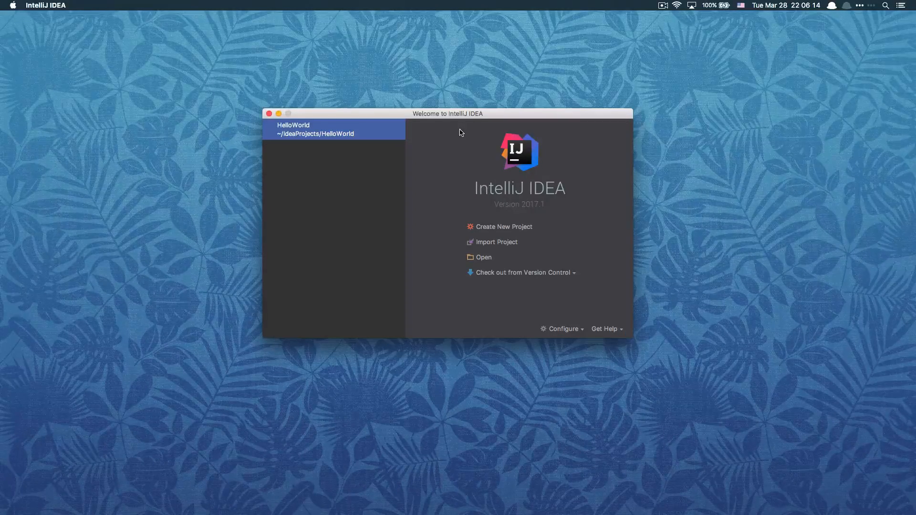
{"action": "mouse_move", "coordinate": [455, 212]}
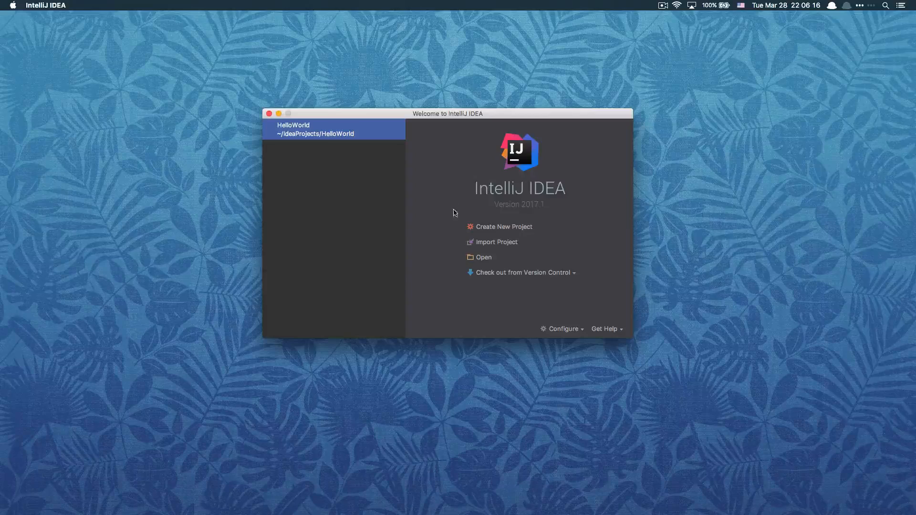
Start a new Maven project, preview the Camel archetype versions, and leave archetype creation unchecked
{"action": "left_click", "coordinate": [503, 227]}
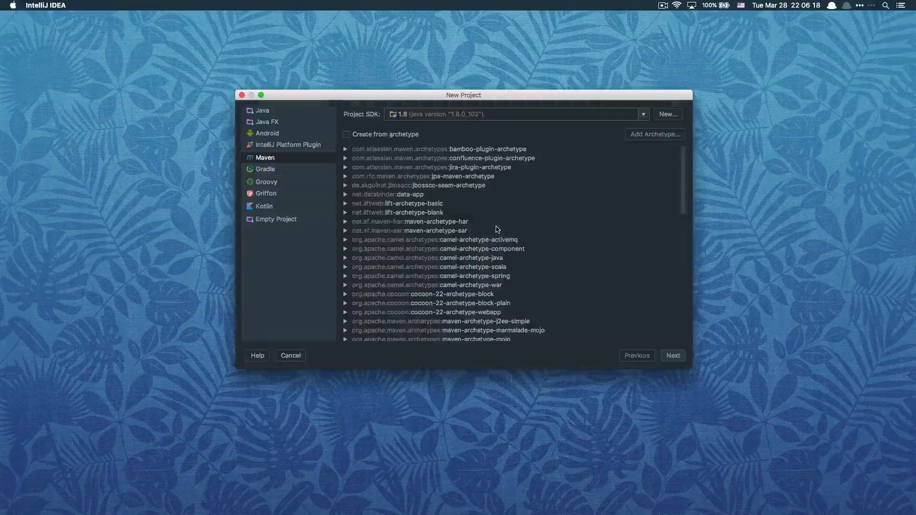
{"action": "mouse_move", "coordinate": [311, 161]}
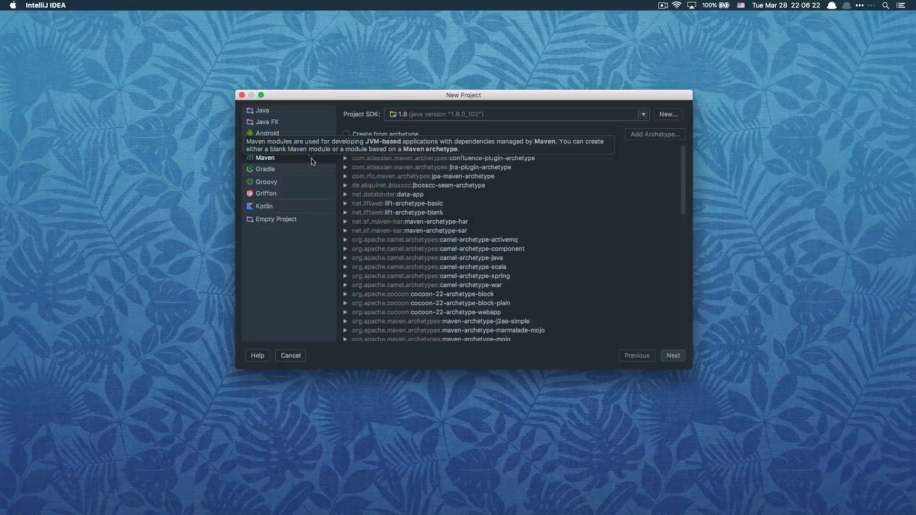
{"action": "mouse_move", "coordinate": [338, 152]}
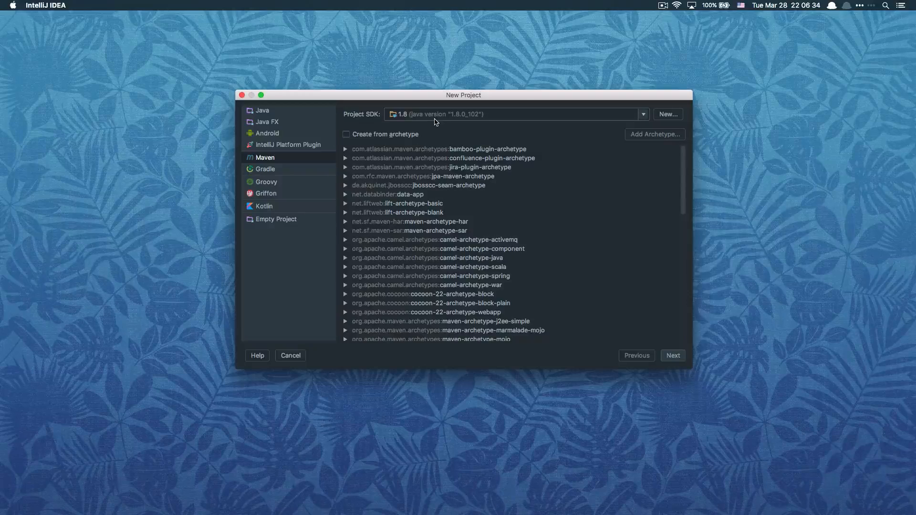
{"action": "left_click", "coordinate": [345, 135]}
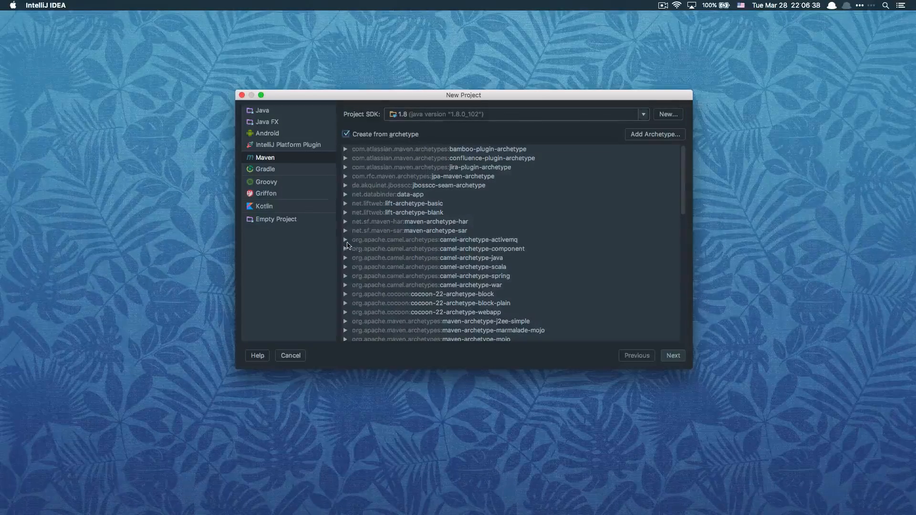
{"action": "left_click", "coordinate": [346, 239]}
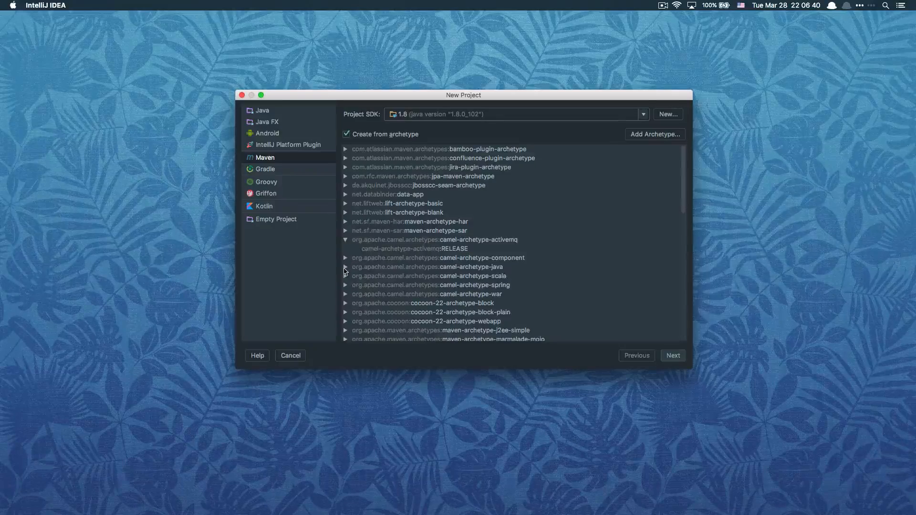
{"action": "left_click", "coordinate": [345, 268]}
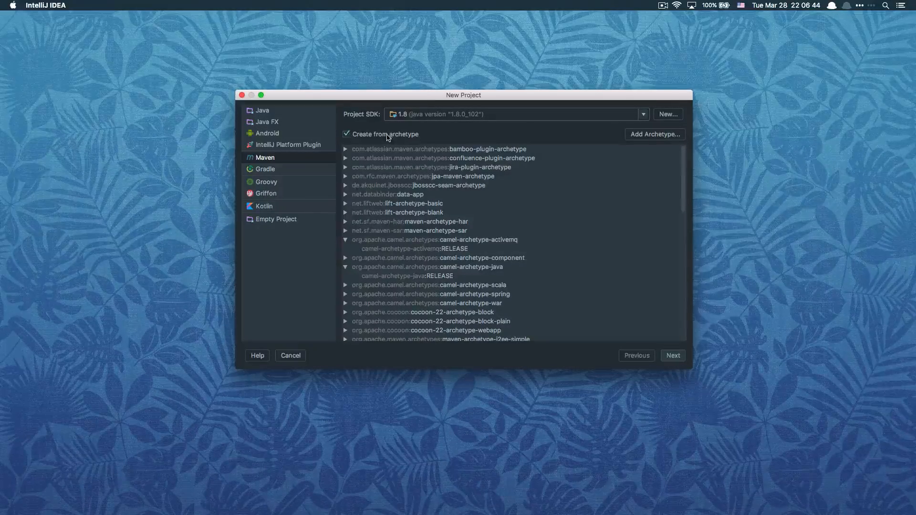
{"action": "left_click", "coordinate": [345, 134]}
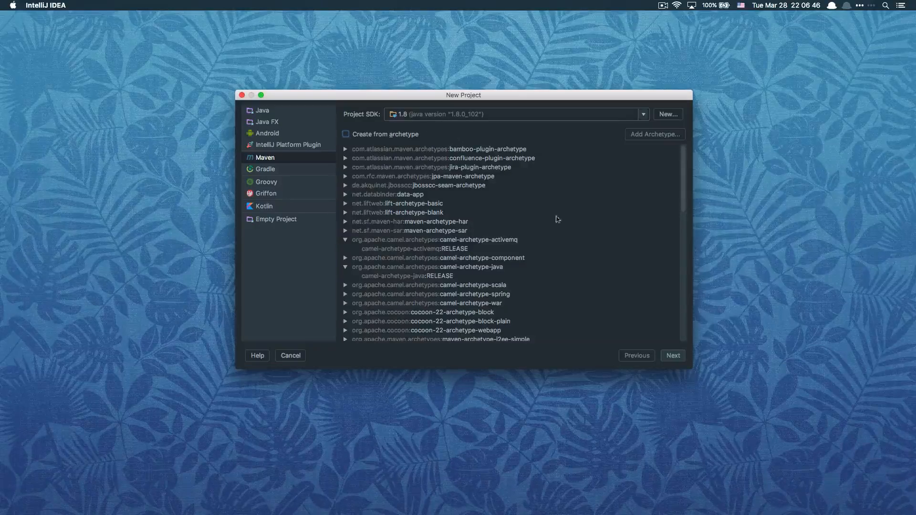
Enter GroupId com.petehouston.maven and ArtifactId cool-lib, keeping version 1.0-SNAPSHOT
{"action": "left_click", "coordinate": [673, 355]}
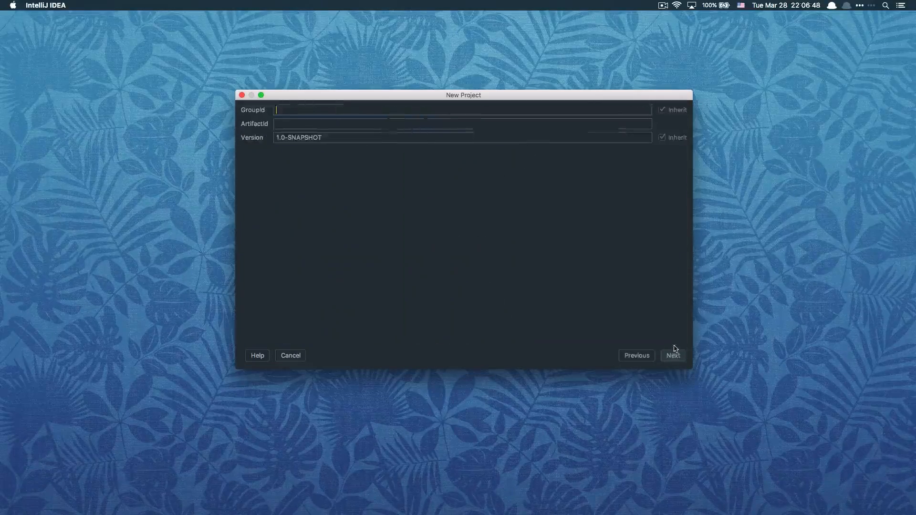
{"action": "mouse_move", "coordinate": [314, 185]}
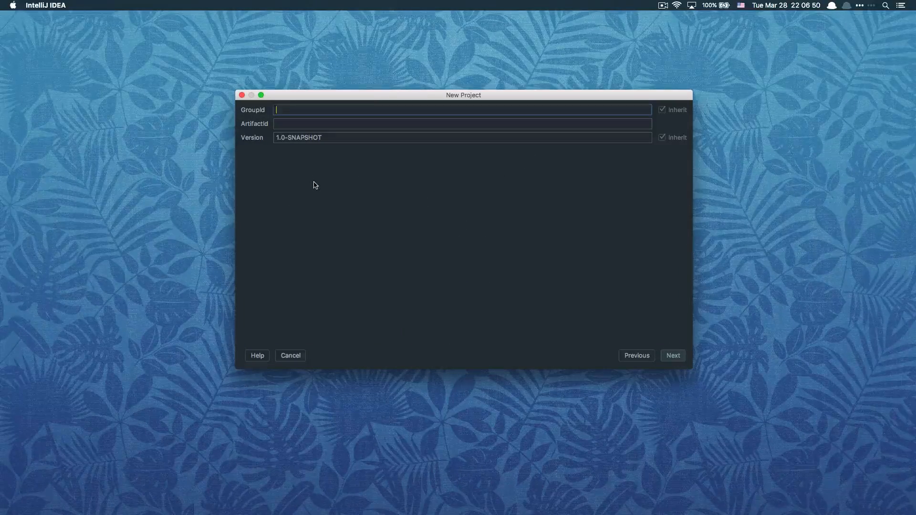
{"action": "mouse_move", "coordinate": [310, 168]}
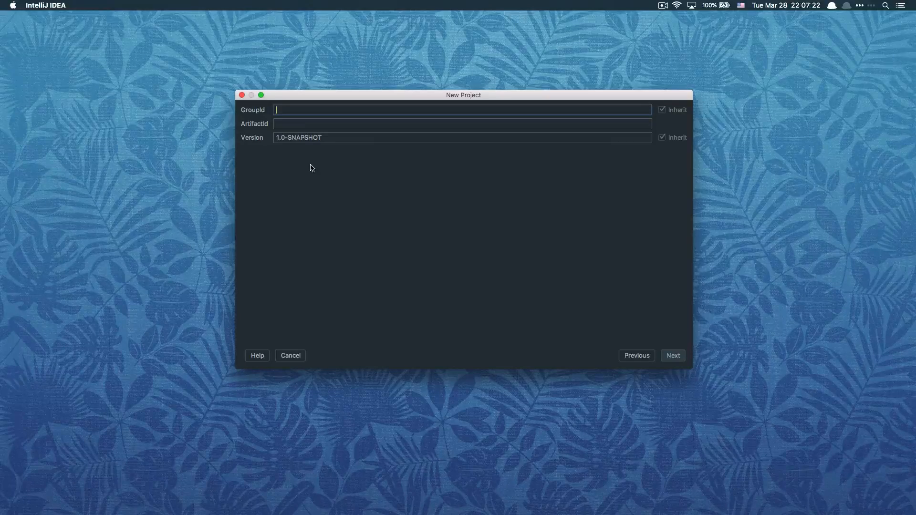
{"action": "type", "text": "com.pet"}
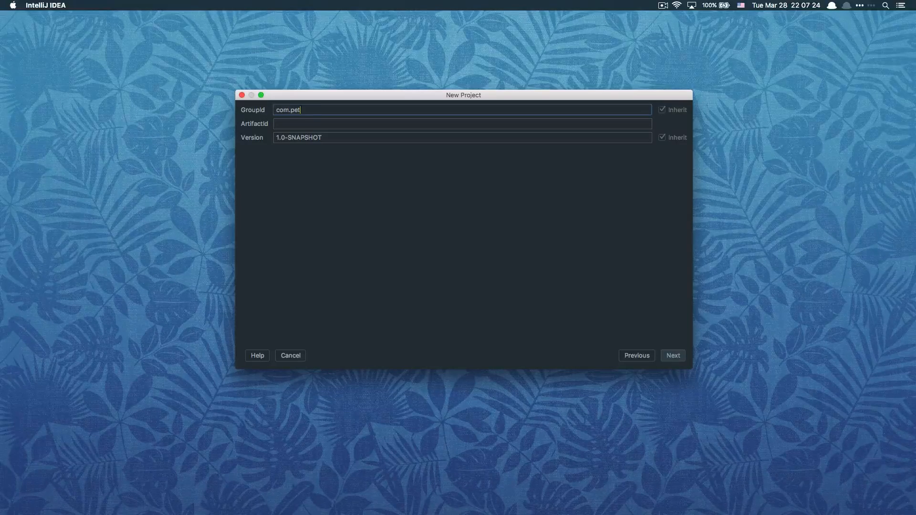
{"action": "type", "text": "ehouston."}
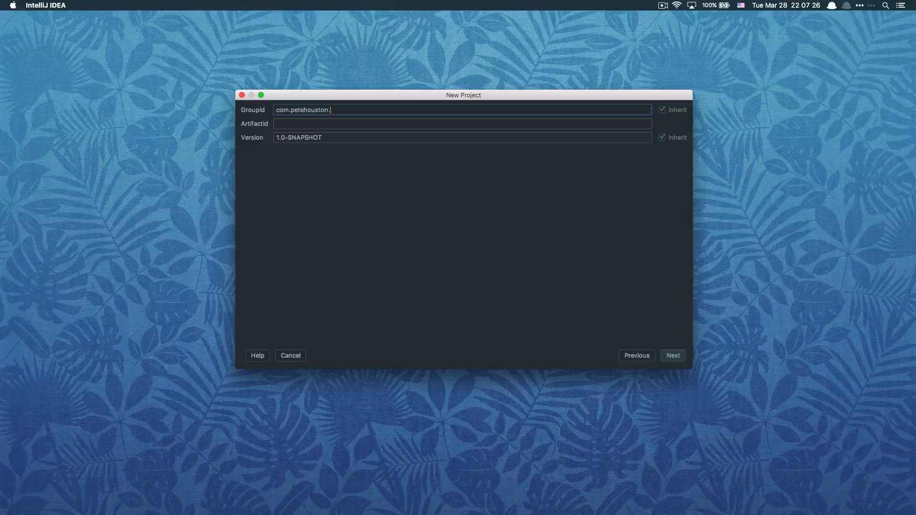
{"action": "type", "text": "coo"}
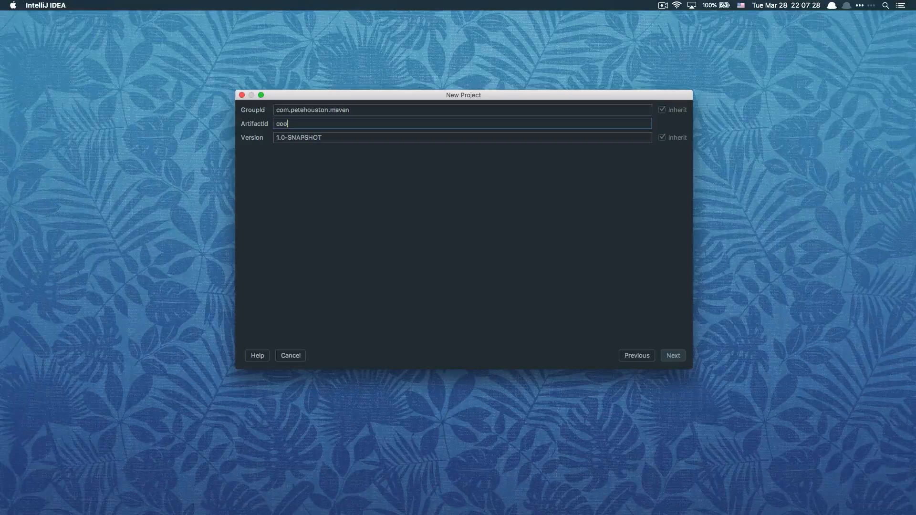
{"action": "type", "text": "l-"}
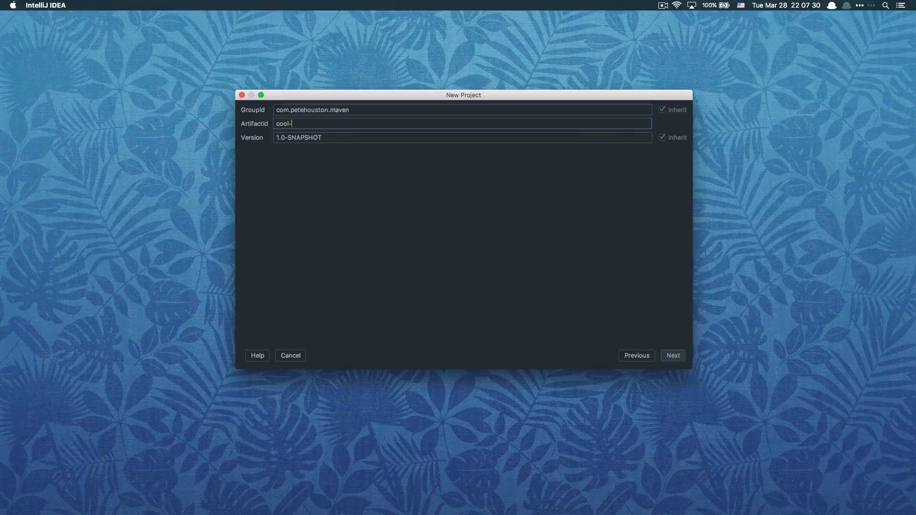
{"action": "type", "text": "i"}
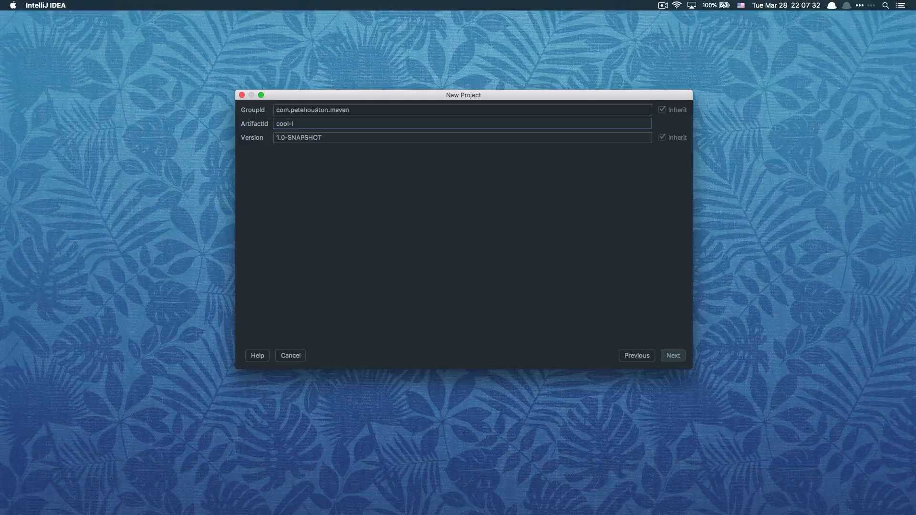
{"action": "type", "text": "i"}
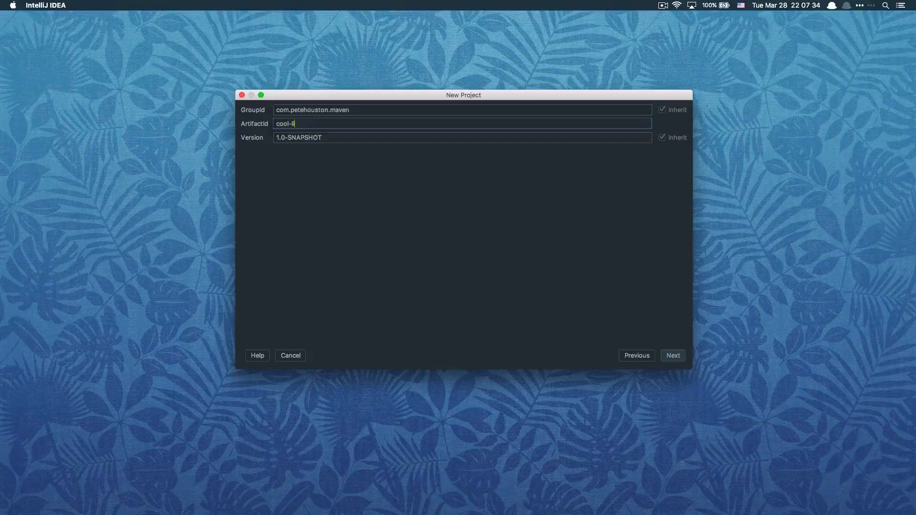
{"action": "type", "text": "b"}
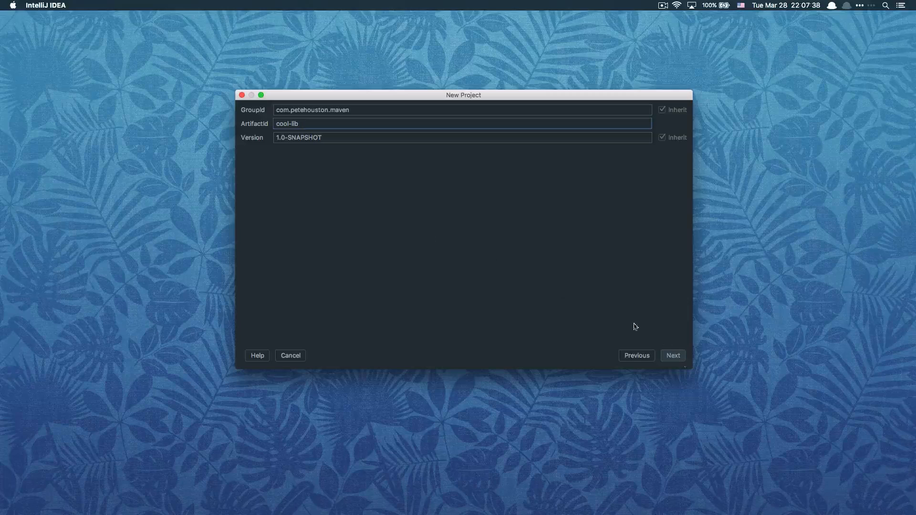
Accept project name coollib at ~/IdeaProjects/coollib and finish creating the project
{"action": "left_click", "coordinate": [672, 355]}
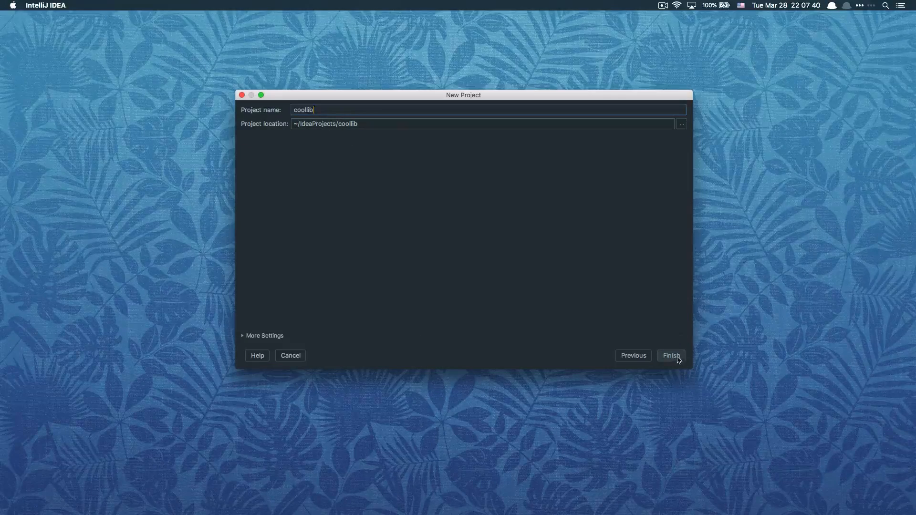
{"action": "mouse_move", "coordinate": [376, 160]}
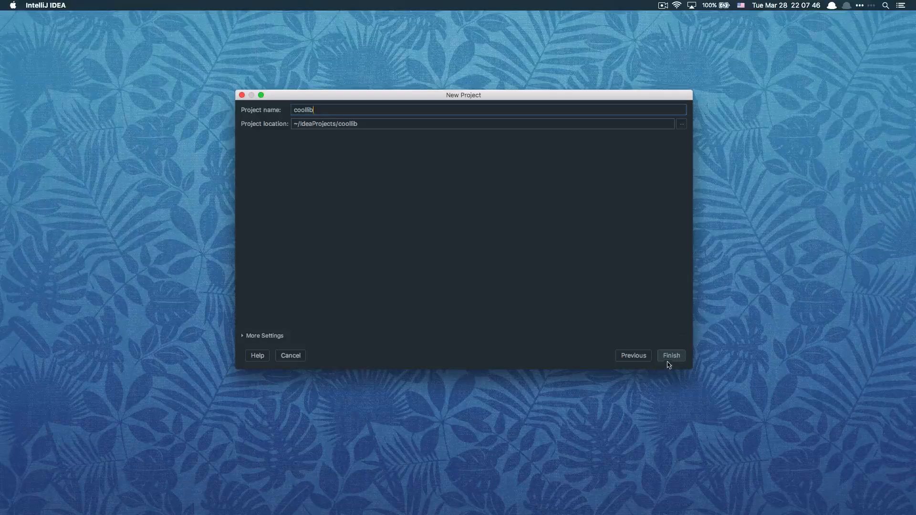
{"action": "left_click", "coordinate": [671, 355]}
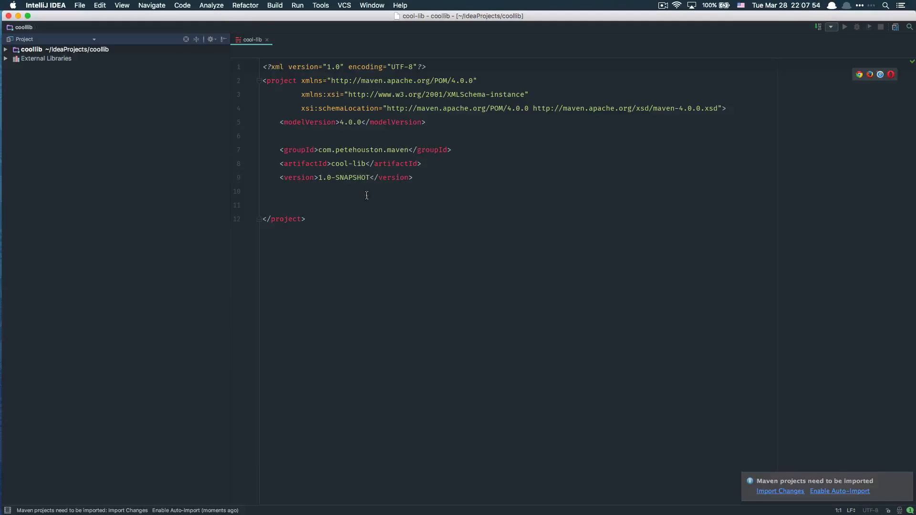
Add an empty <dependencies></dependencies> block on line 11 of pom.xml
{"action": "left_click", "coordinate": [347, 178]}
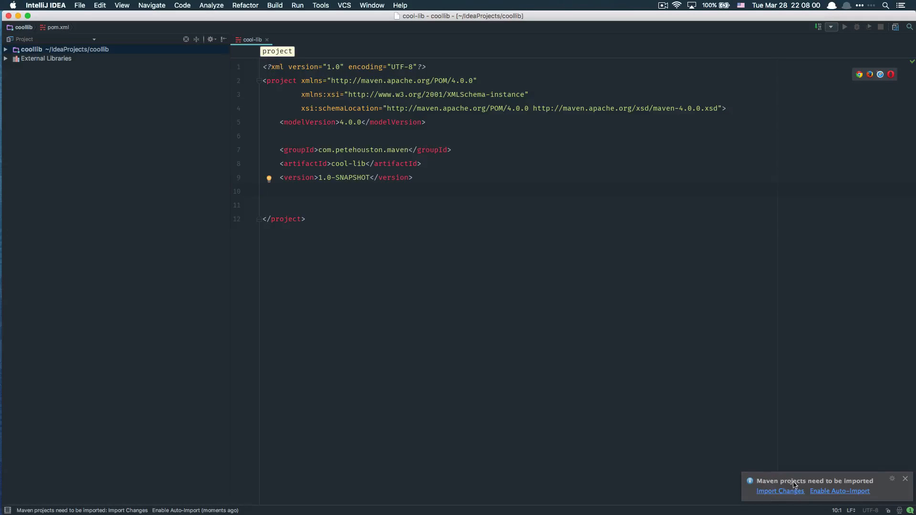
{"action": "mouse_move", "coordinate": [849, 486]}
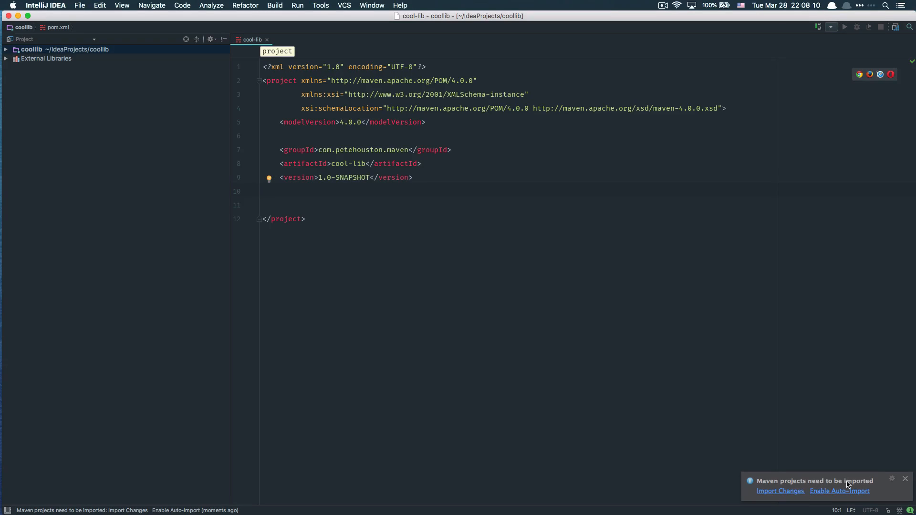
{"action": "mouse_move", "coordinate": [378, 223]}
{"action": "type", "text": "<dependencies></dependencies>"}
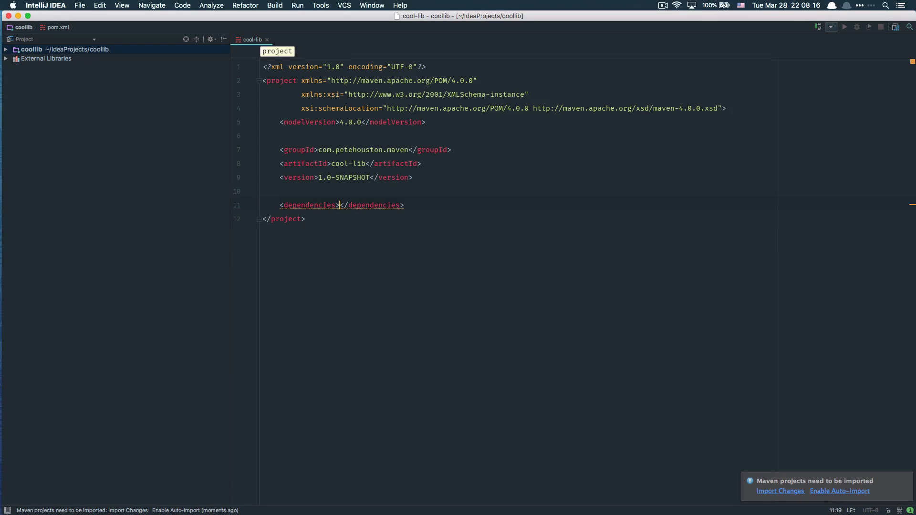
Delete the empty dependencies block and expand the coollib node to list its files
{"action": "key", "text": "enter"}
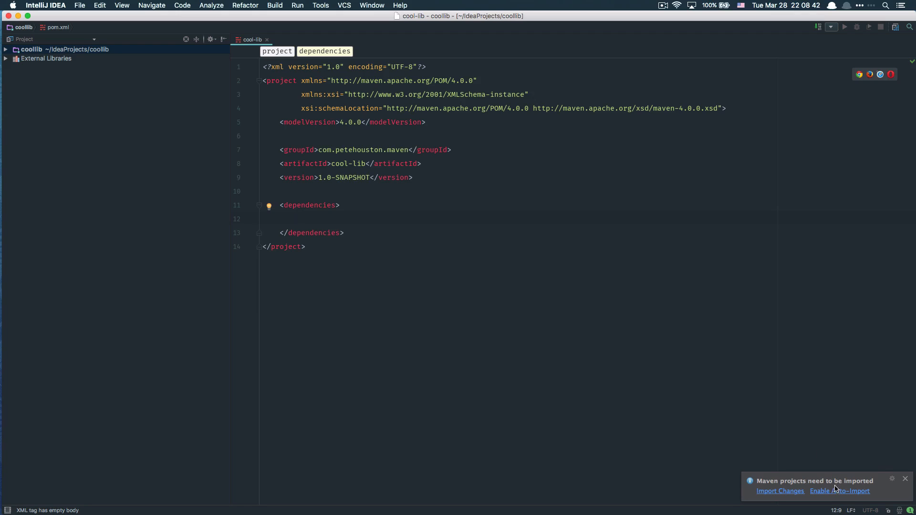
{"action": "mouse_move", "coordinate": [834, 495]}
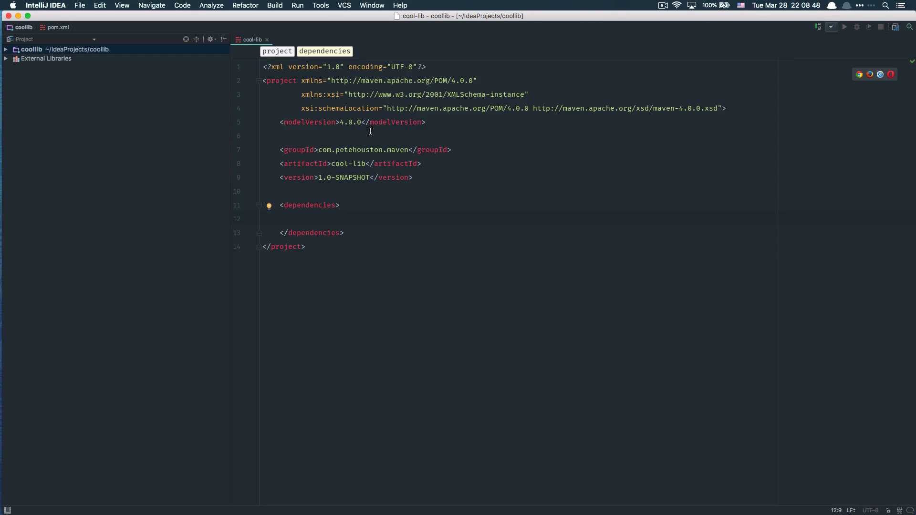
{"action": "mouse_move", "coordinate": [39, 63]}
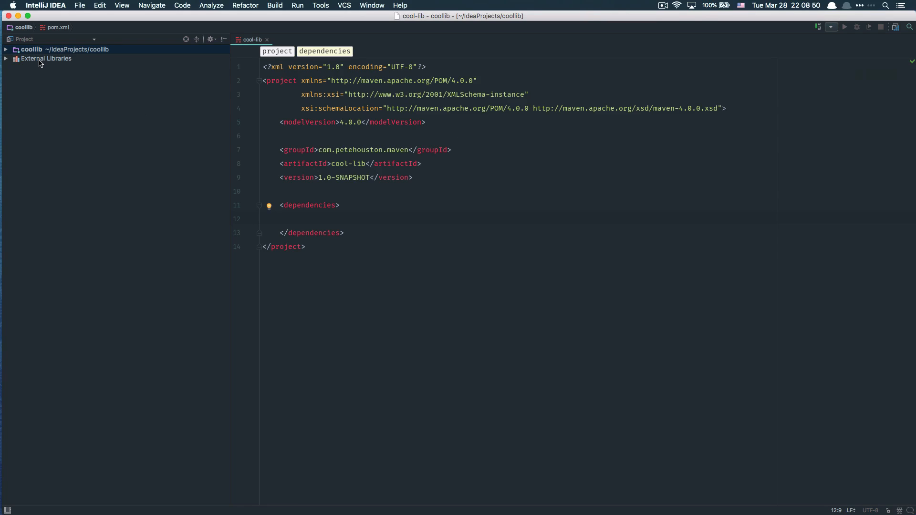
{"action": "left_click", "coordinate": [5, 49]}
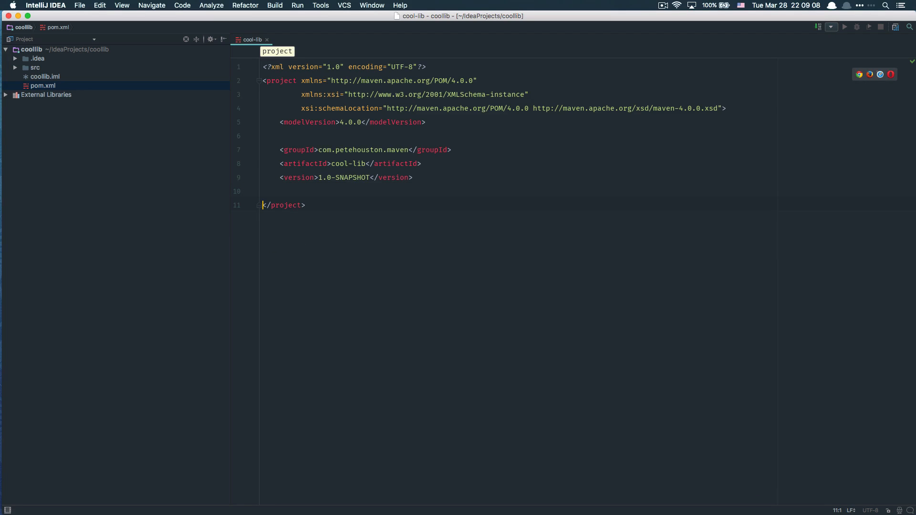
{"action": "mouse_move", "coordinate": [425, 183]}
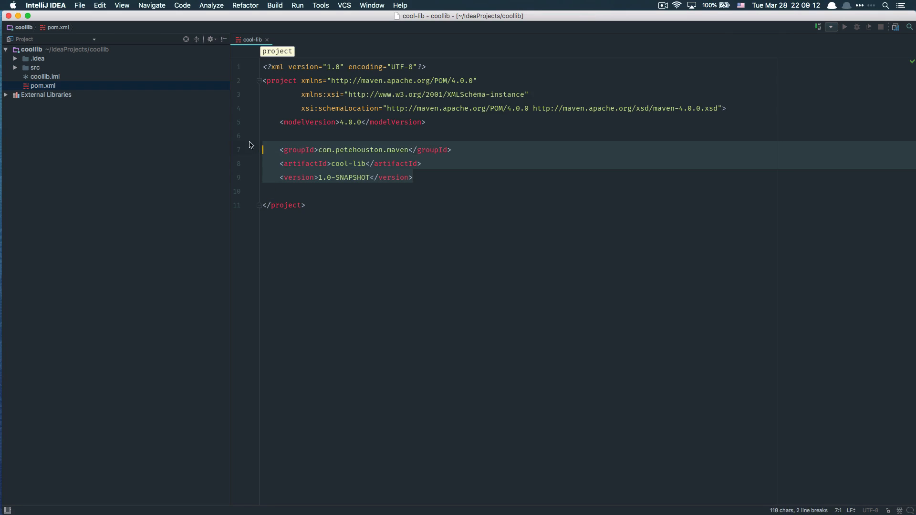
Expand src to show main with java and resources, and test with java
{"action": "left_click", "coordinate": [14, 66]}
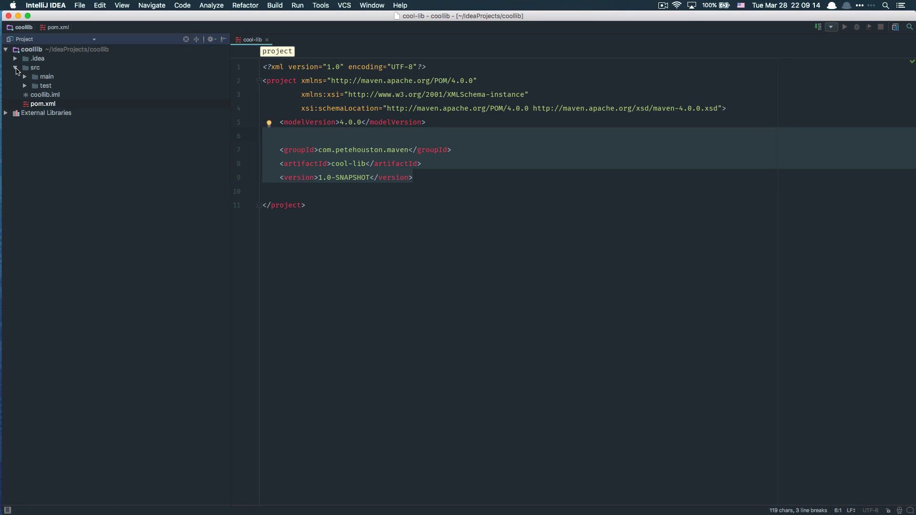
{"action": "mouse_move", "coordinate": [27, 80]}
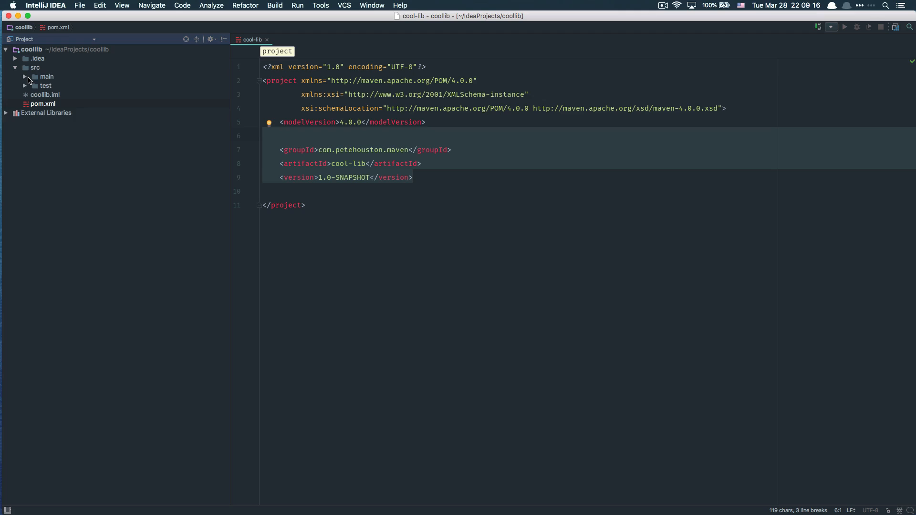
{"action": "left_click", "coordinate": [27, 76]}
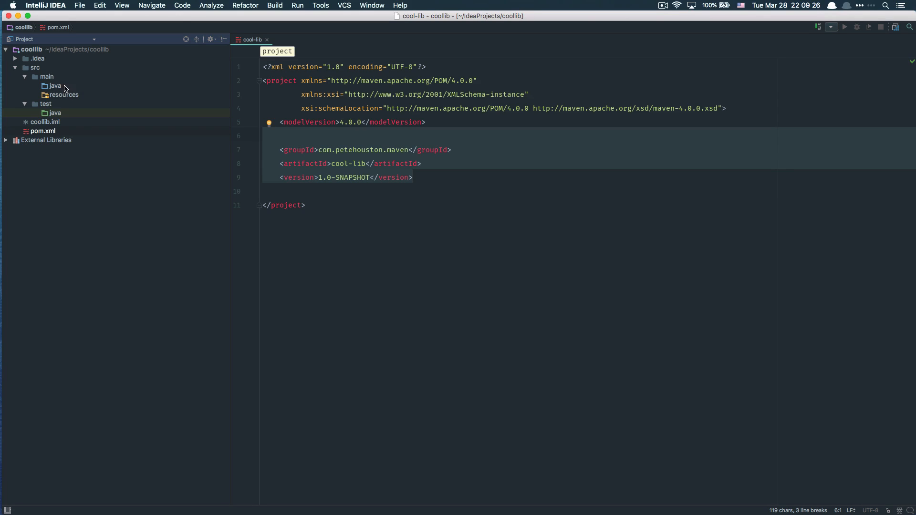
{"action": "mouse_move", "coordinate": [80, 100]}
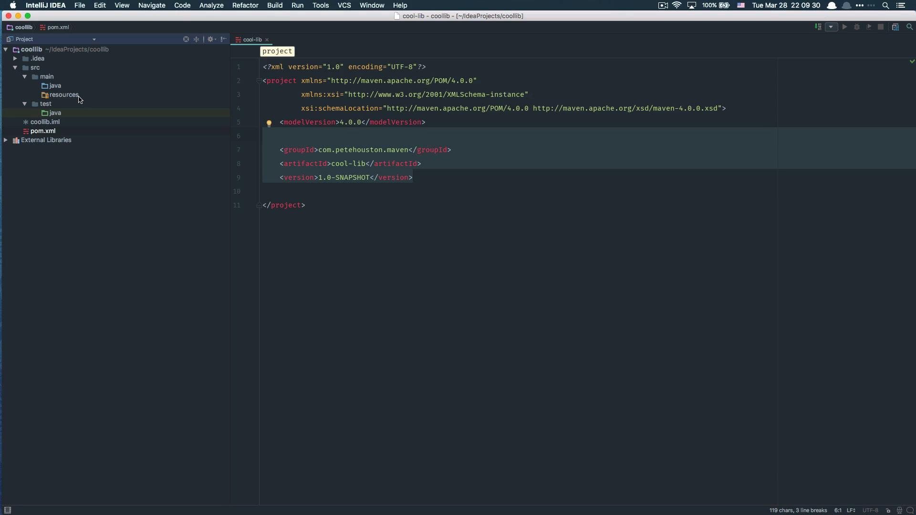
{"action": "mouse_move", "coordinate": [72, 105]}
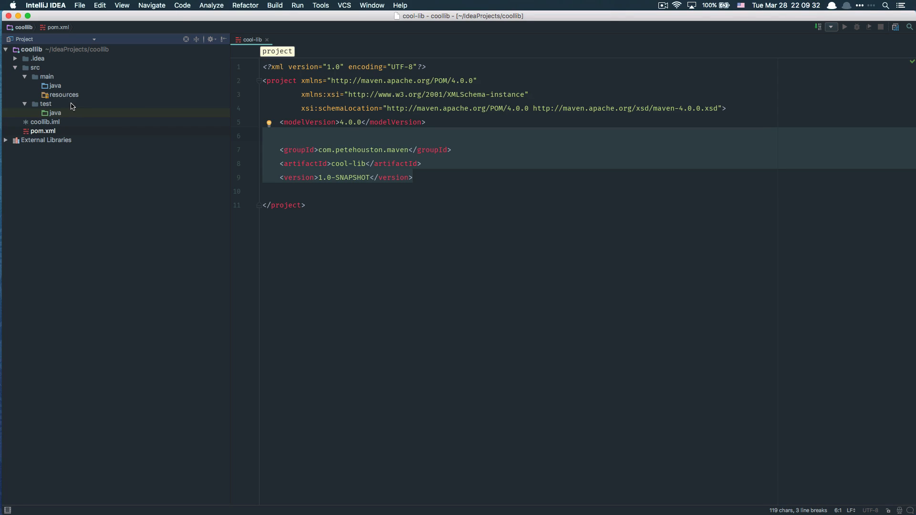
{"action": "mouse_move", "coordinate": [47, 110]}
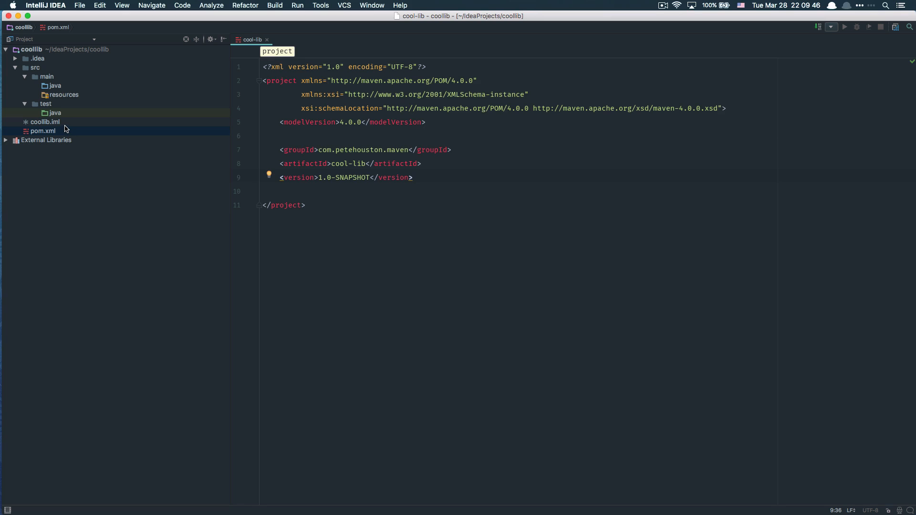
{"action": "mouse_move", "coordinate": [74, 111]}
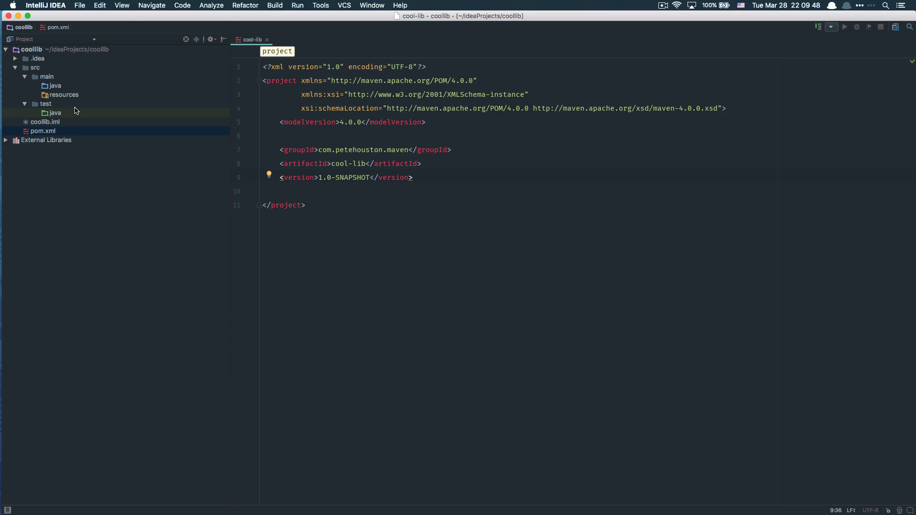
{"action": "mouse_move", "coordinate": [117, 85]}
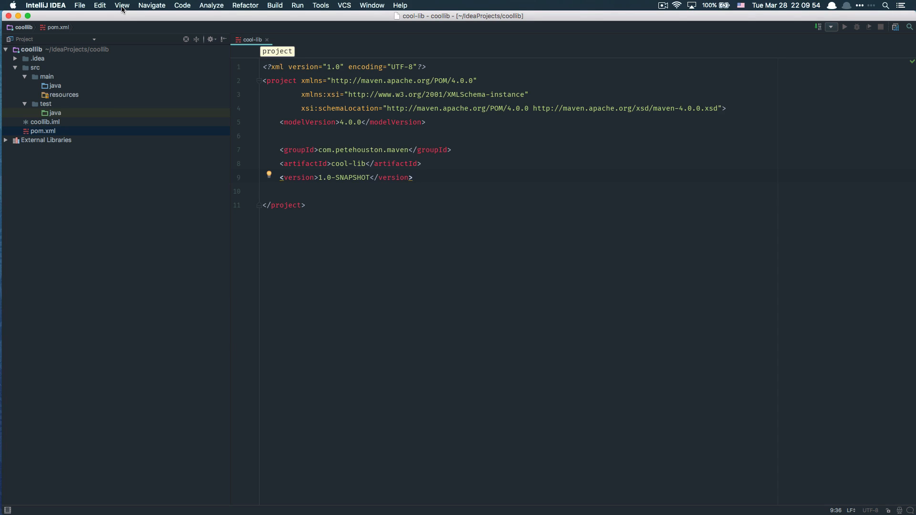
Show the Maven Projects tool window and expand cool-lib's Lifecycle phases
{"action": "left_click", "coordinate": [121, 5]}
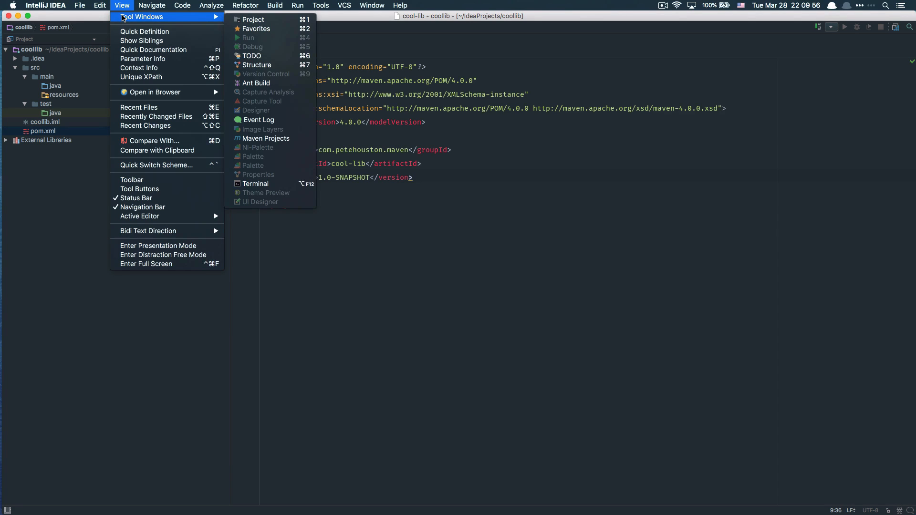
{"action": "mouse_move", "coordinate": [285, 137]}
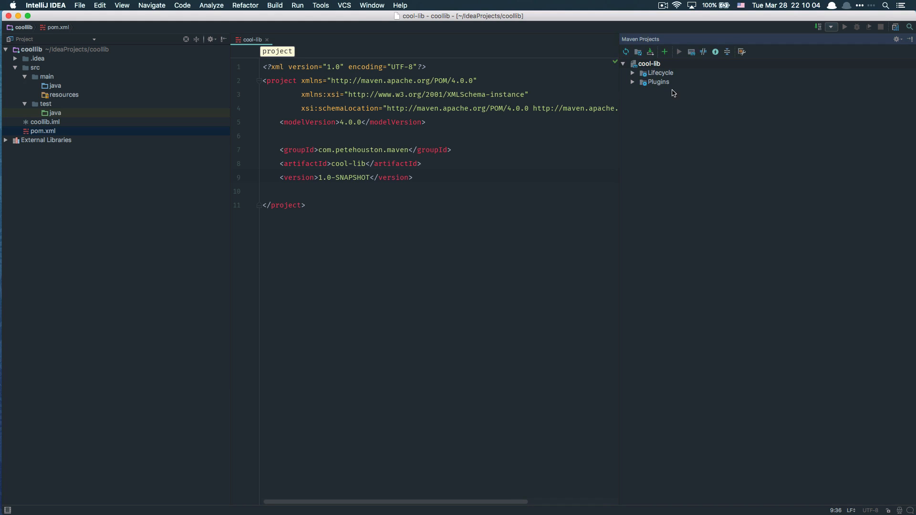
{"action": "mouse_move", "coordinate": [652, 41]}
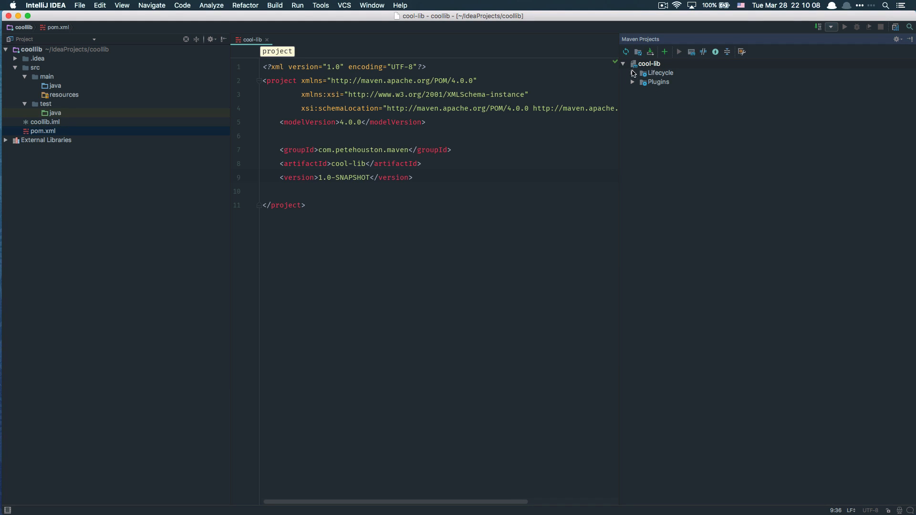
{"action": "left_click", "coordinate": [633, 72]}
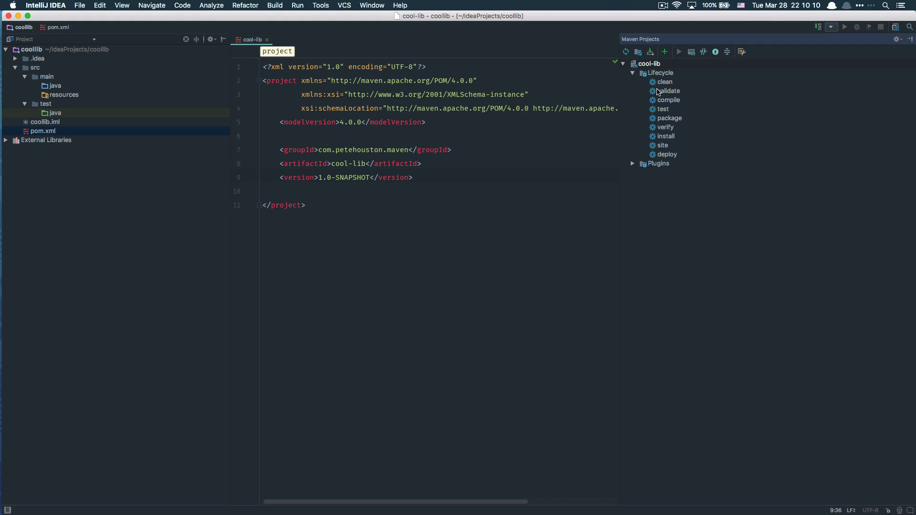
{"action": "mouse_move", "coordinate": [678, 77]}
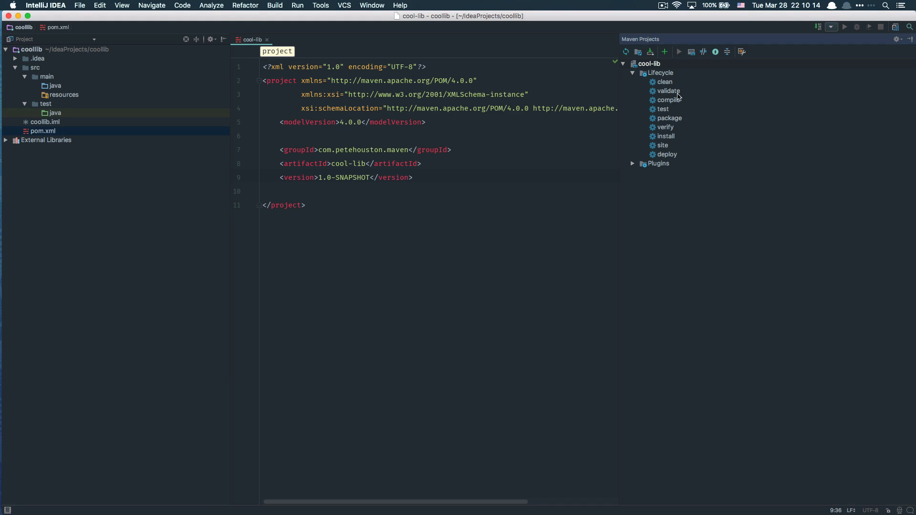
Run the clean phase on cool-lib until it reports BUILD SUCCESS
{"action": "double_click", "coordinate": [665, 82]}
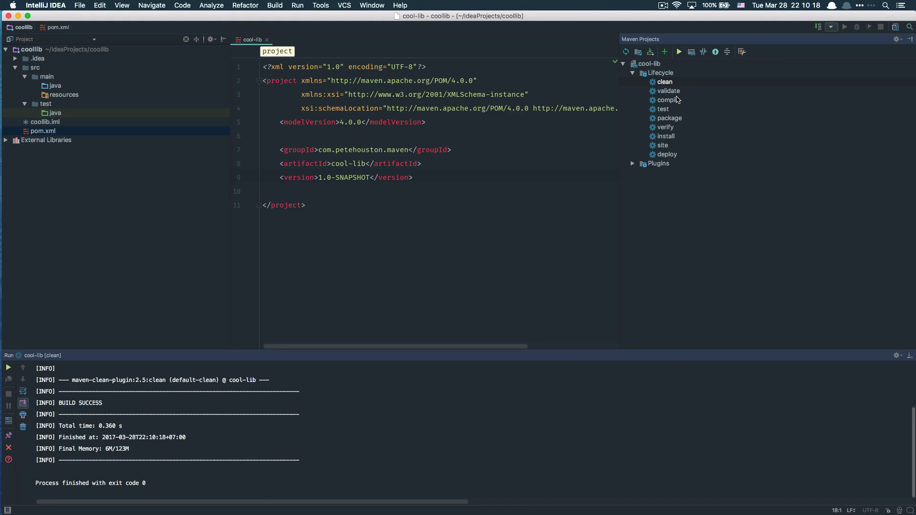
{"action": "mouse_move", "coordinate": [343, 418]}
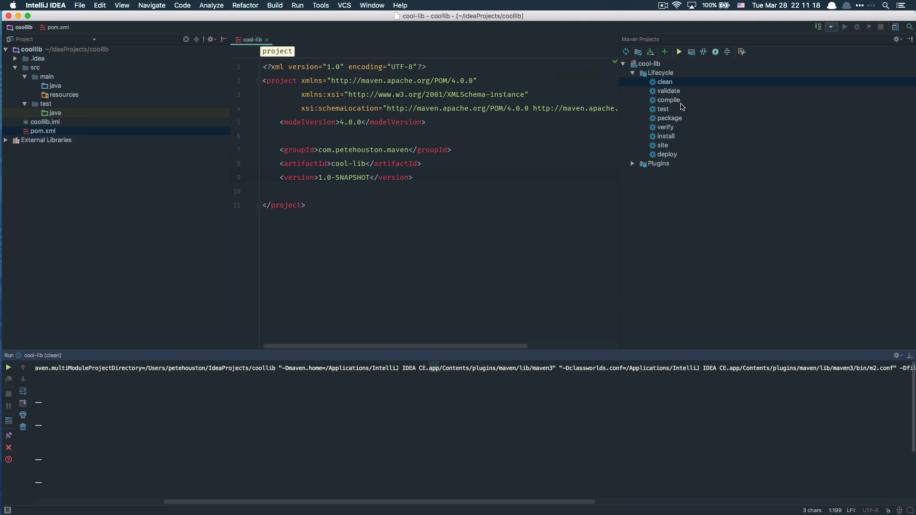
Run the compile phase on cool-lib, producing the target folder
{"action": "double_click", "coordinate": [668, 101]}
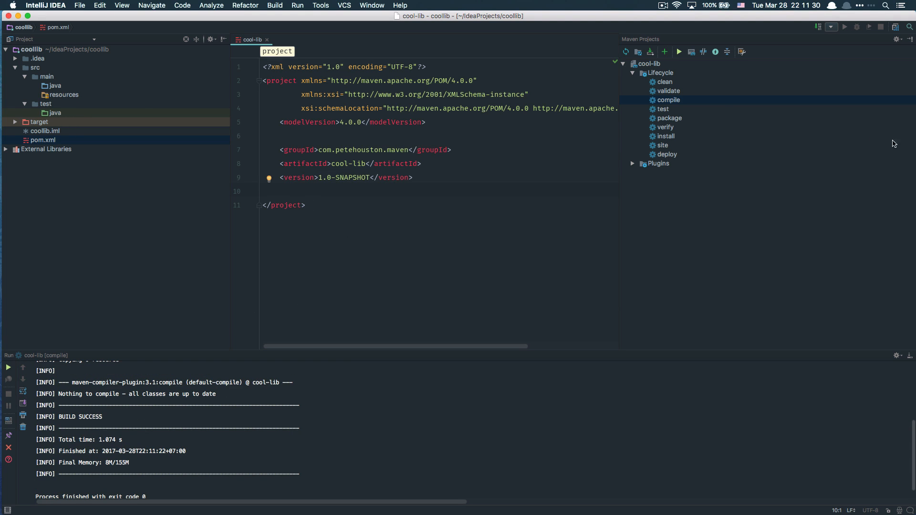
Expand the Plugins node to list clean through surefire plugins
{"action": "left_click", "coordinate": [633, 163]}
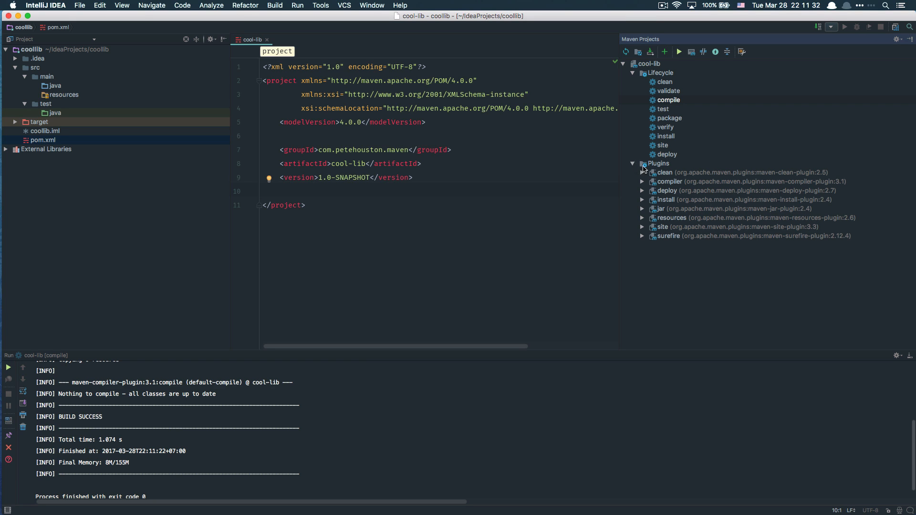
{"action": "mouse_move", "coordinate": [675, 204]}
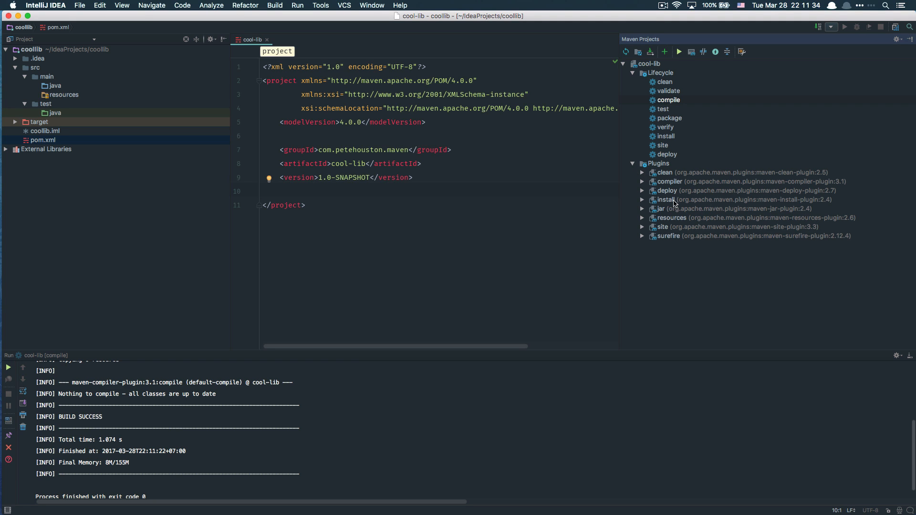
{"action": "mouse_move", "coordinate": [685, 201]}
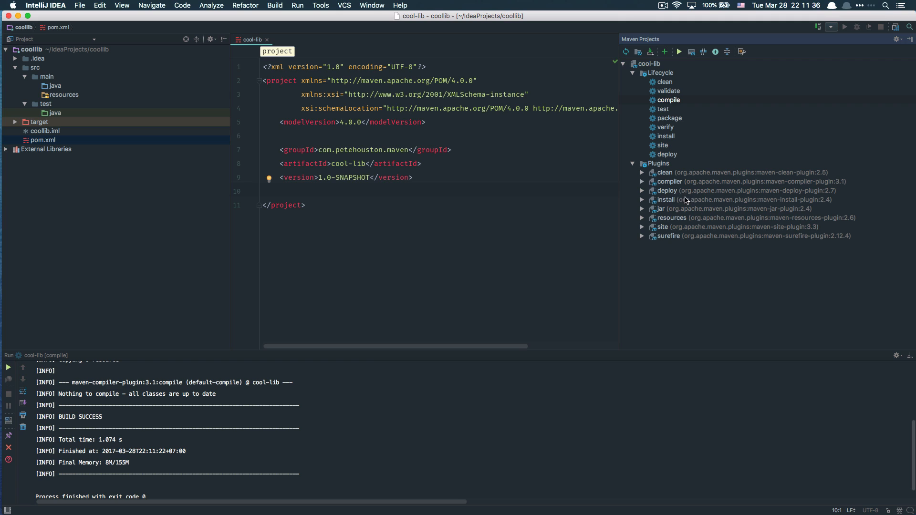
{"action": "mouse_move", "coordinate": [683, 242]}
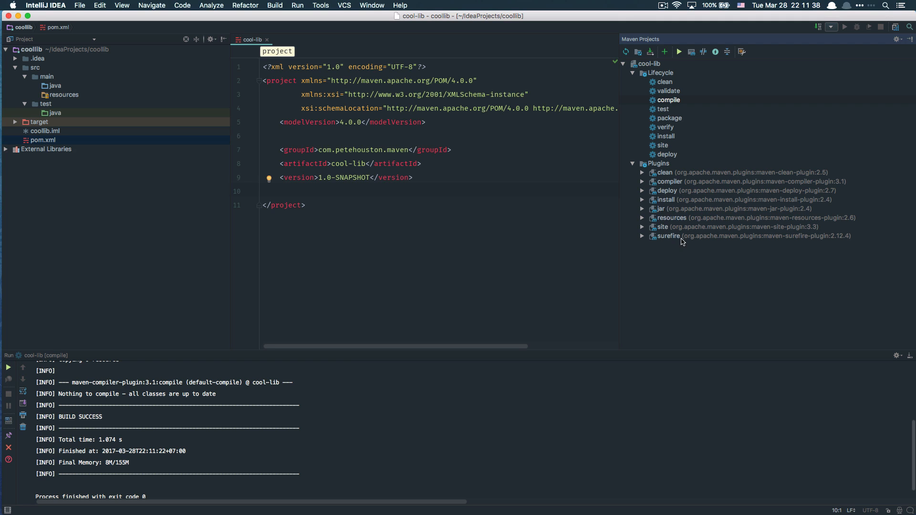
{"action": "mouse_move", "coordinate": [824, 222]}
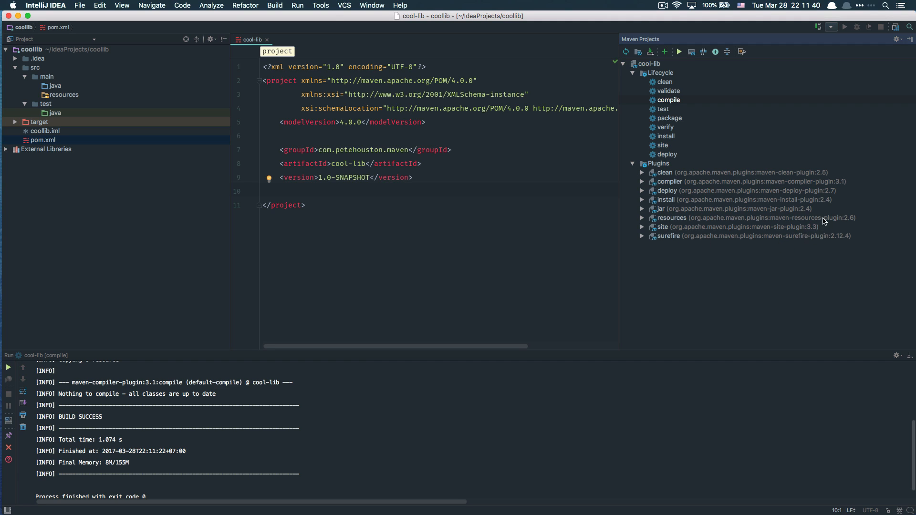